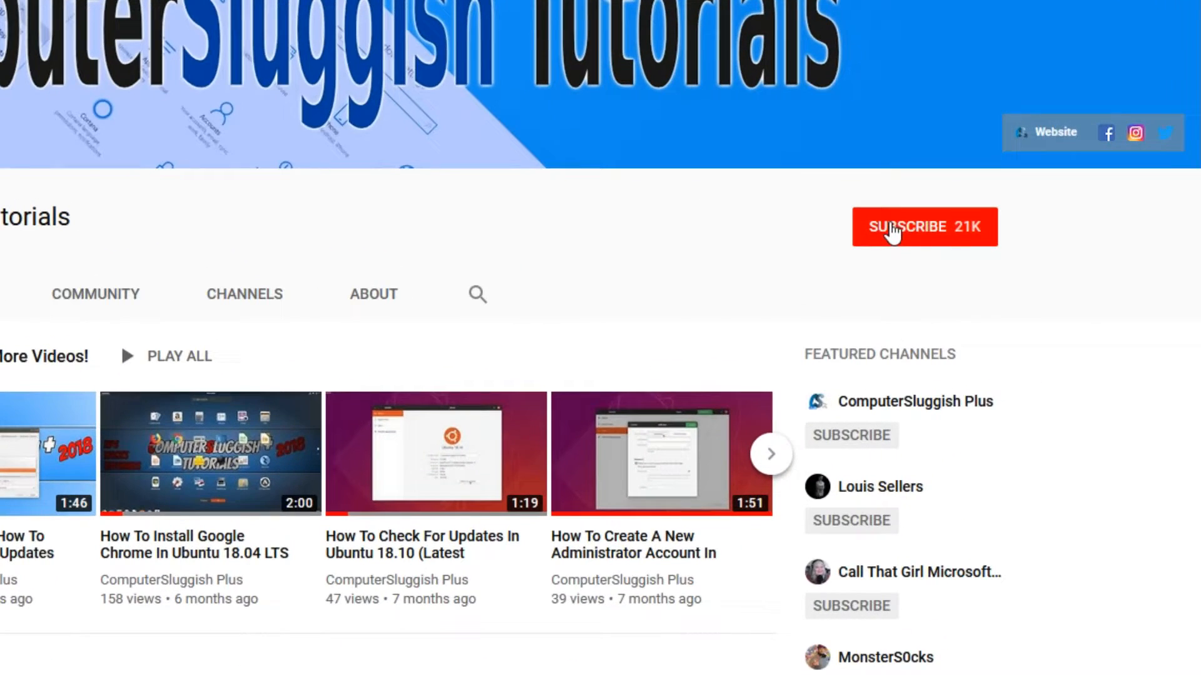
Step: Bring up the taskbar's context menu of options from the desktop
{"action": "left_click", "coordinate": [924, 227]}
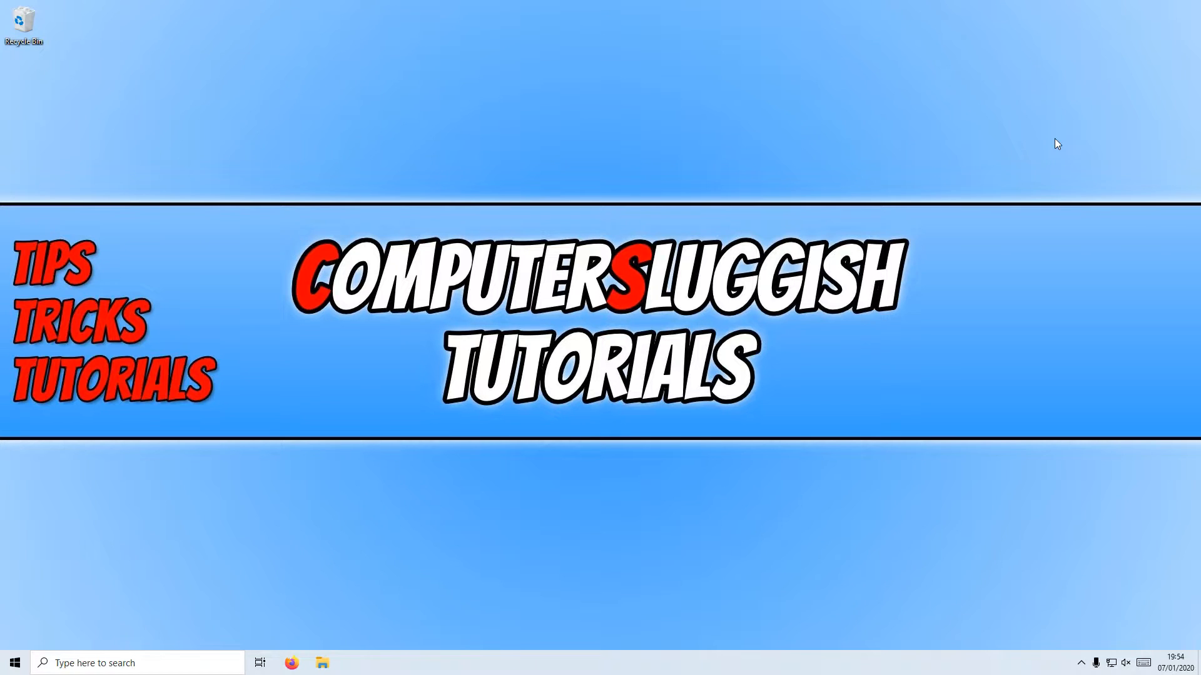
{"action": "mouse_move", "coordinate": [1120, 559]}
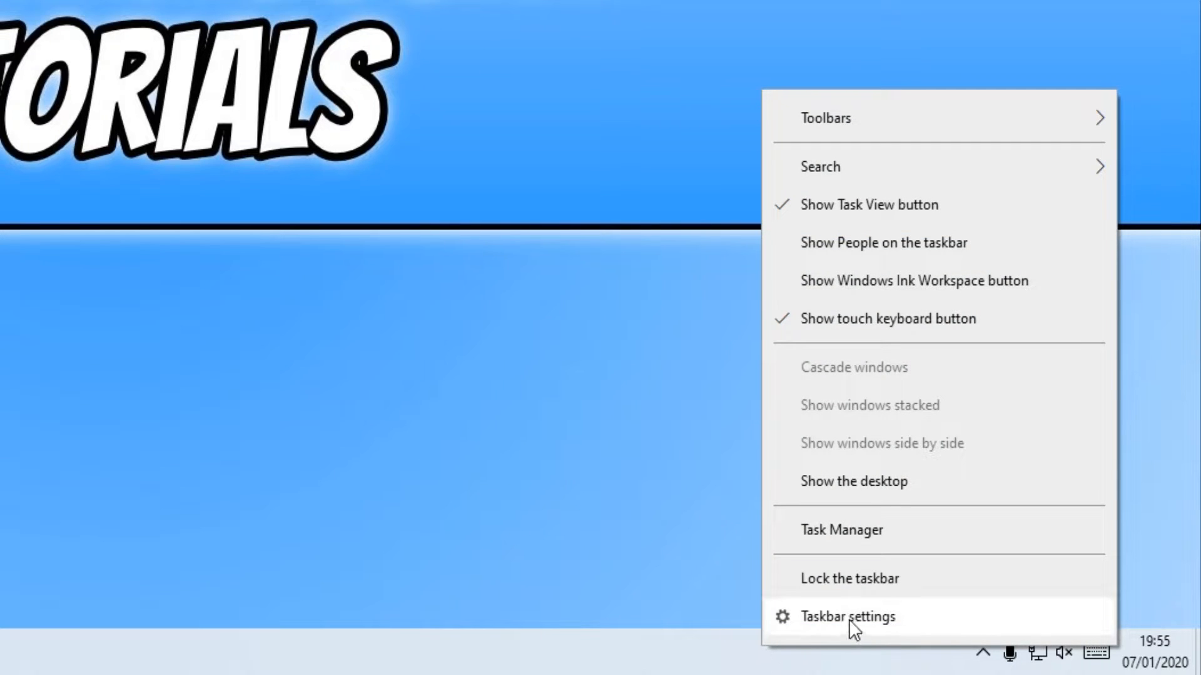
Step: Go to Taskbar settings' Notification area and reach 'Turn system icons on or off'
{"action": "left_click", "coordinate": [847, 616]}
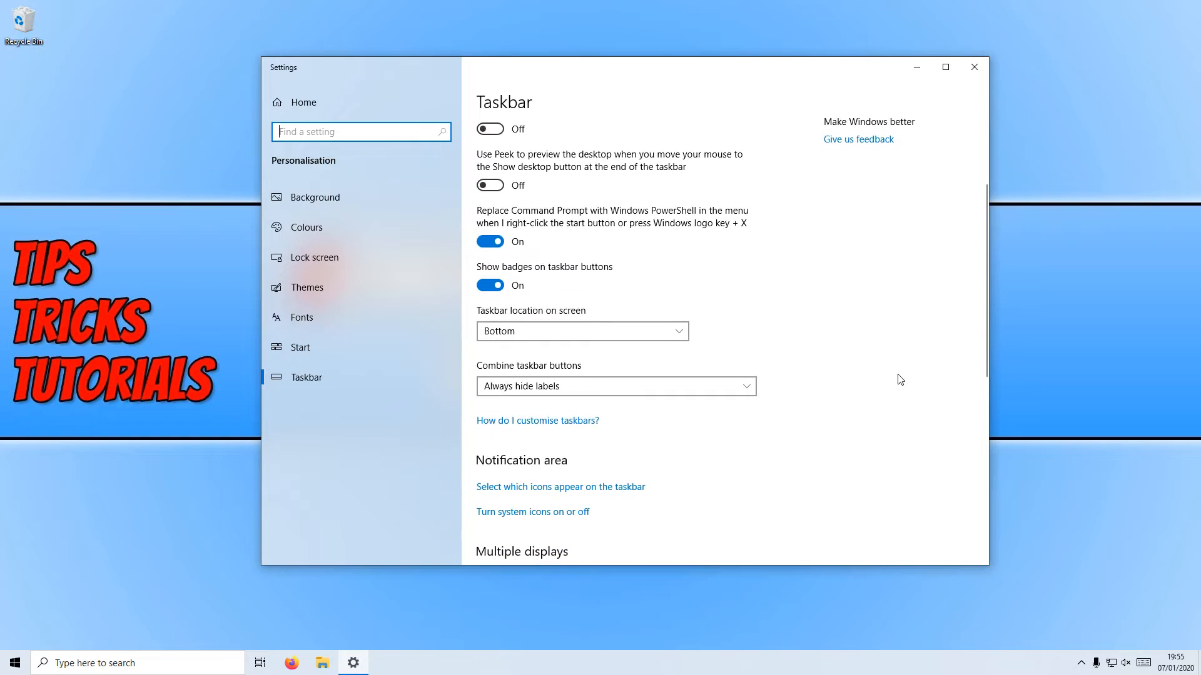
{"action": "scroll", "scroll_direction": "down", "scroll_amount": 3}
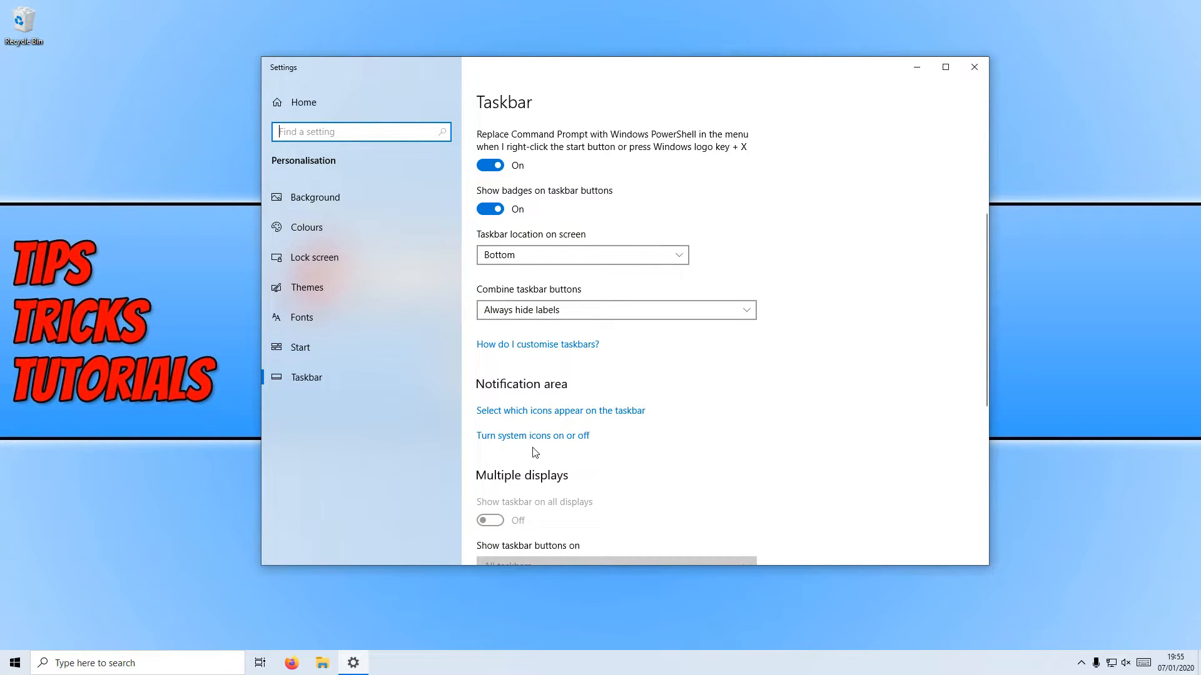
{"action": "mouse_move", "coordinate": [552, 443]}
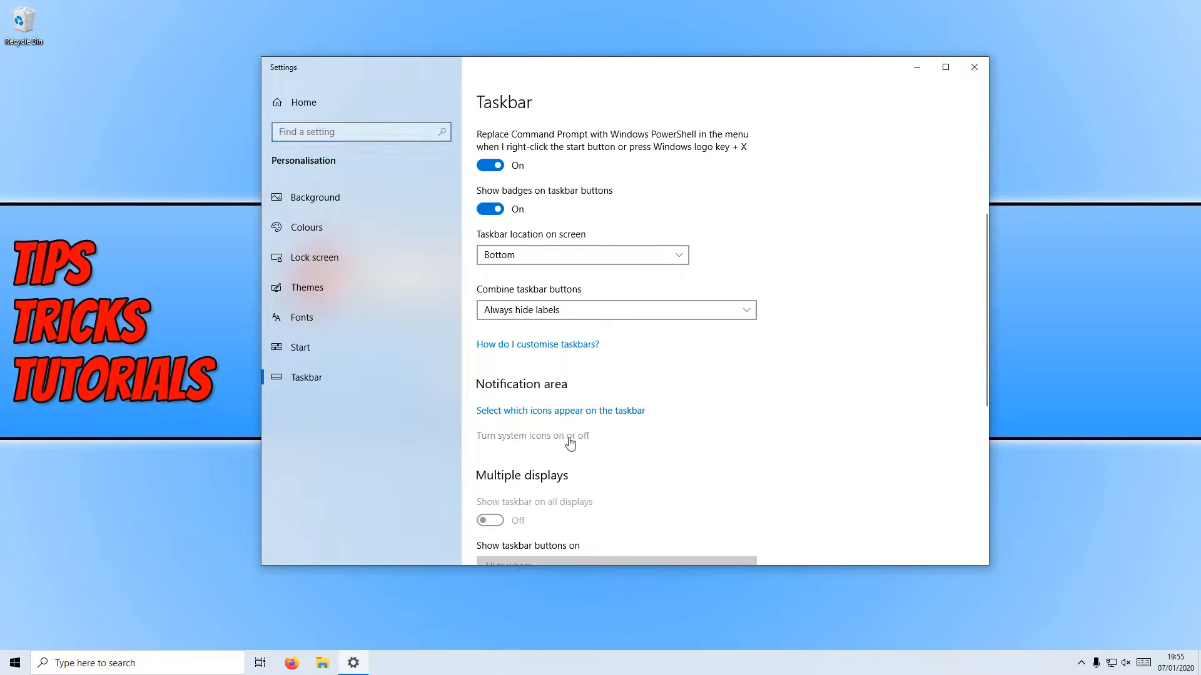
{"action": "left_click", "coordinate": [531, 435]}
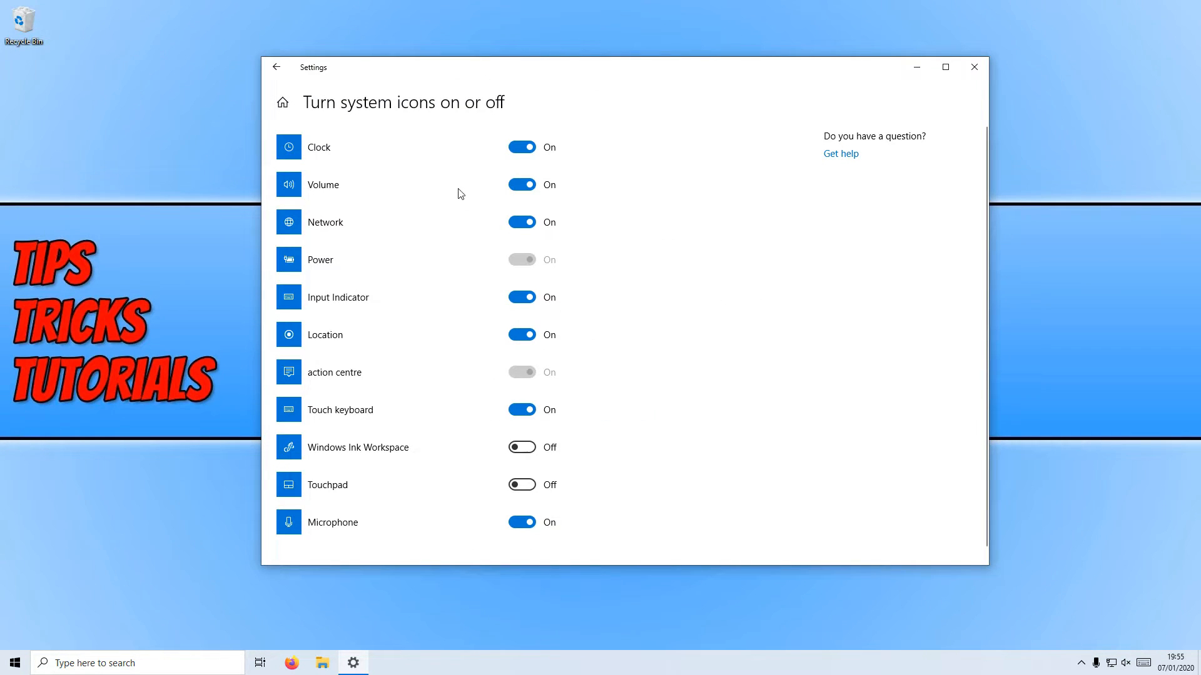
{"action": "mouse_move", "coordinate": [428, 366]}
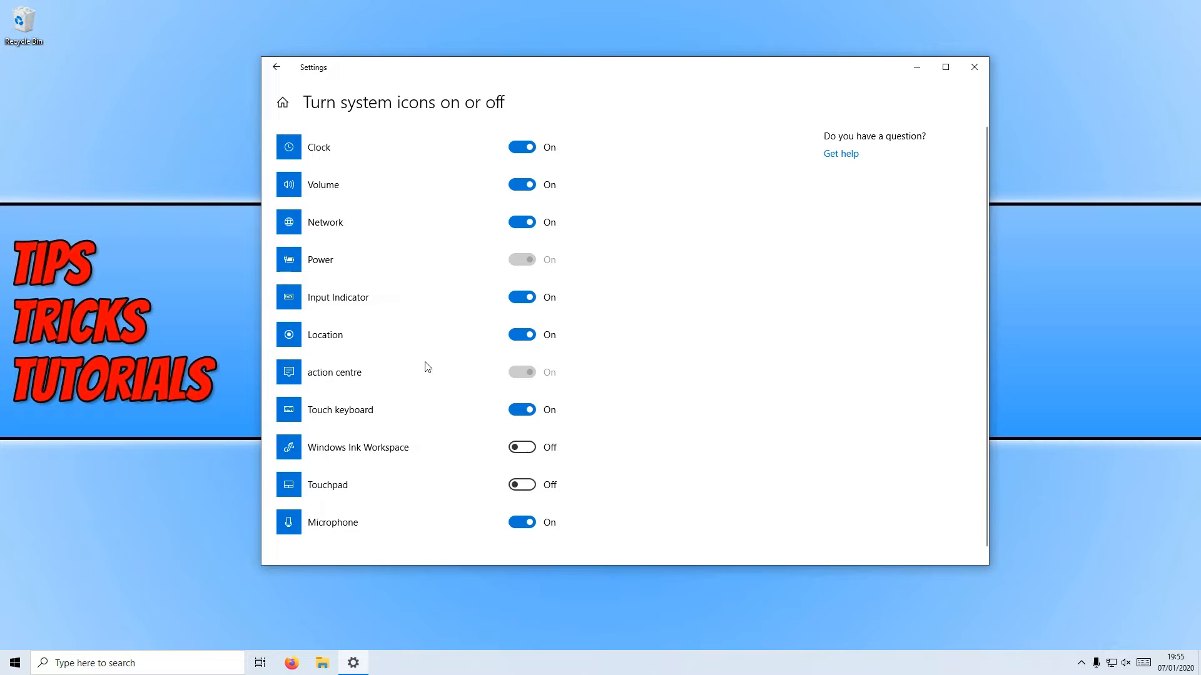
{"action": "mouse_move", "coordinate": [443, 143]}
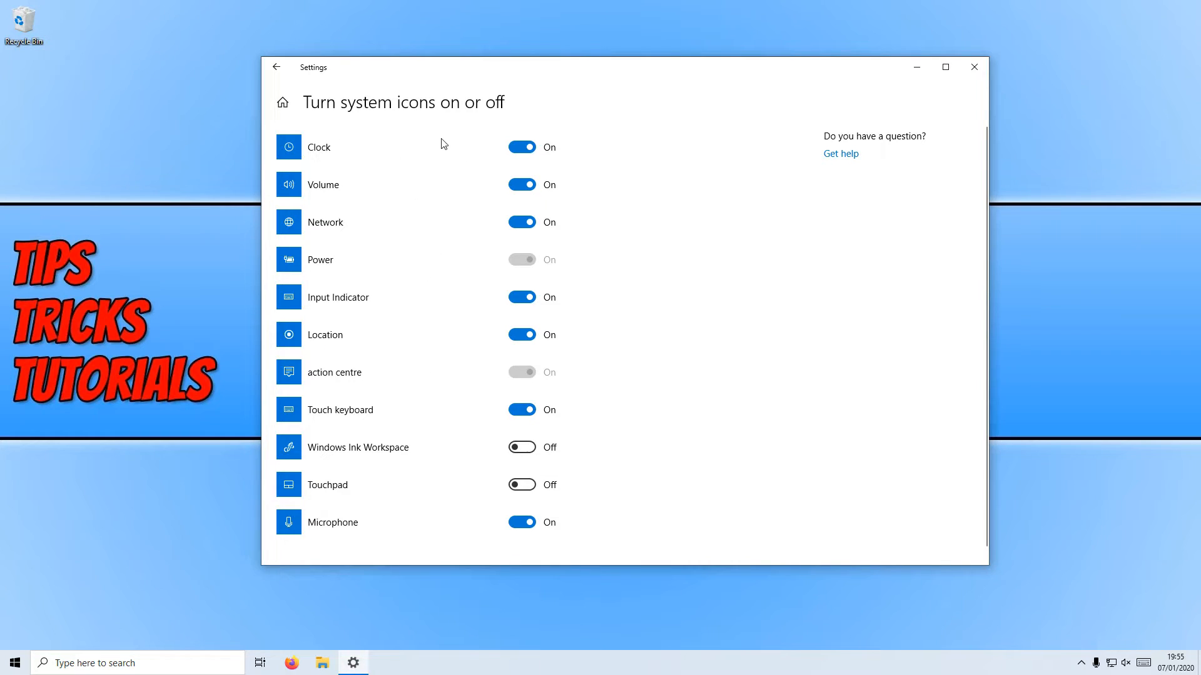
{"action": "mouse_move", "coordinate": [537, 171]}
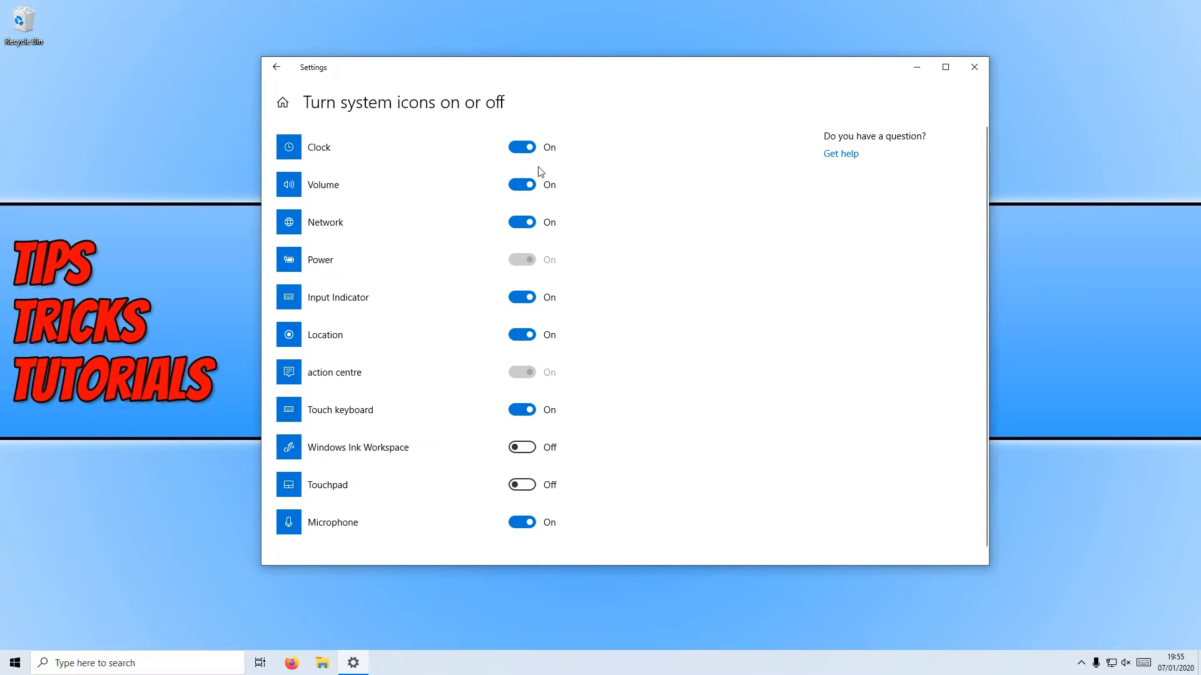
{"action": "mouse_move", "coordinate": [521, 184]}
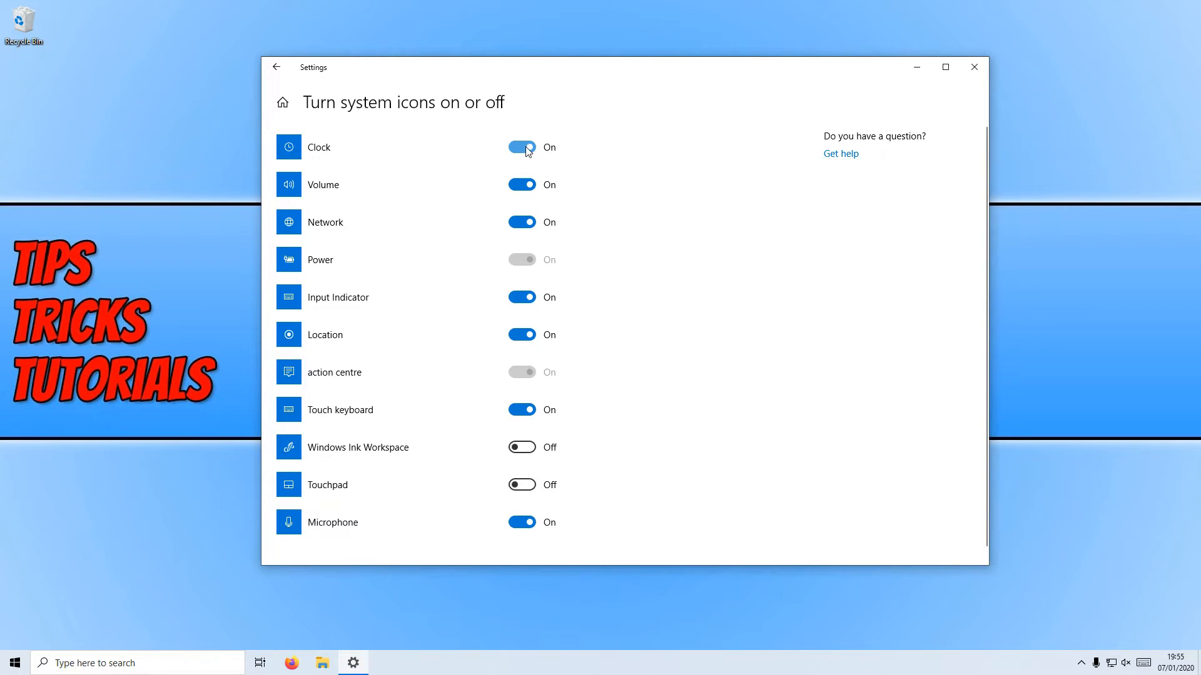
Step: Toggle Clock, Volume, Network, Location, Input Indicator, Touch keyboard and Microphone icons Off
{"action": "left_click", "coordinate": [522, 148]}
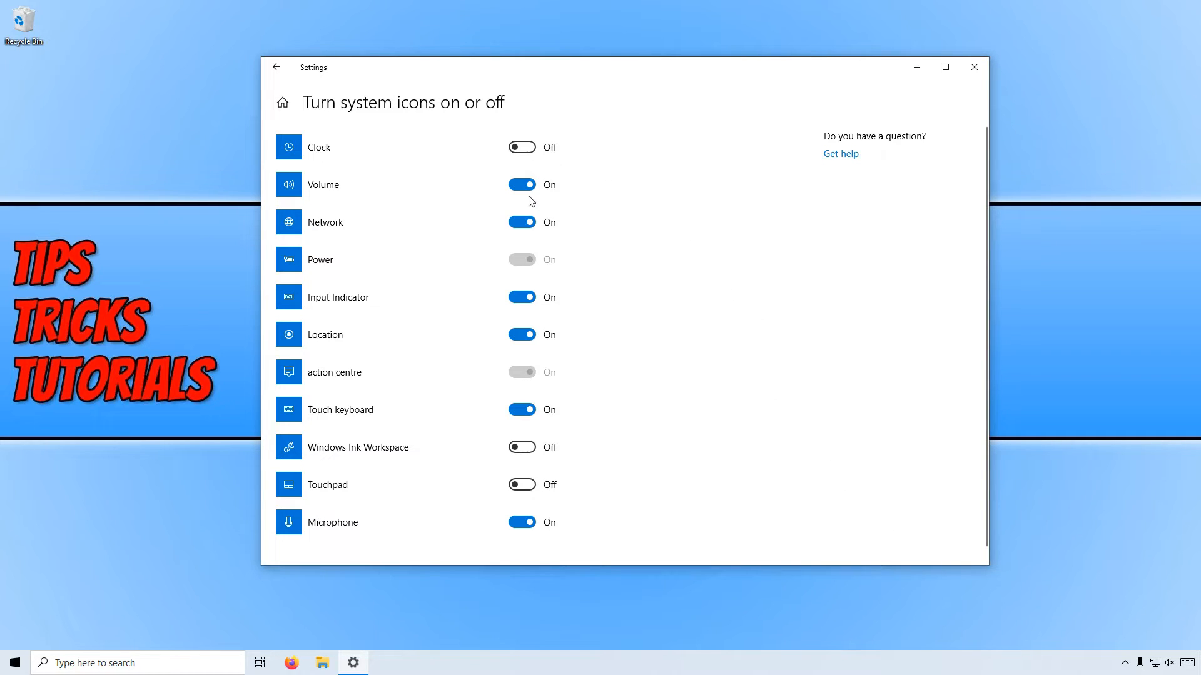
{"action": "left_click", "coordinate": [522, 184]}
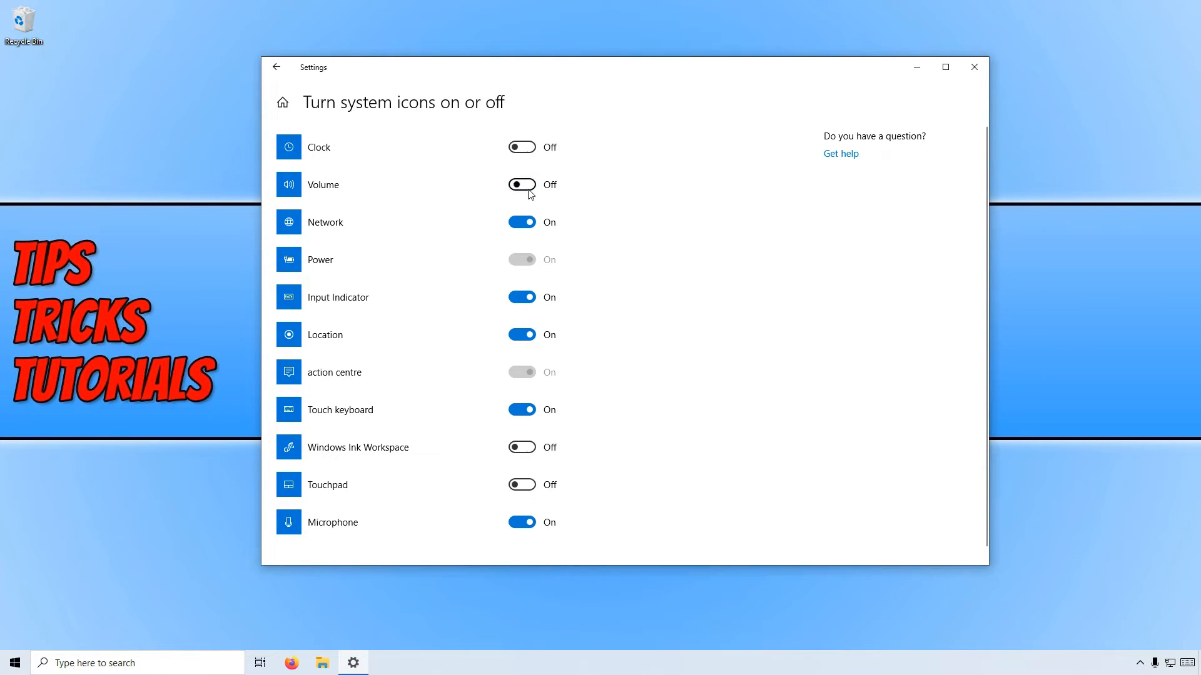
{"action": "left_click", "coordinate": [521, 222]}
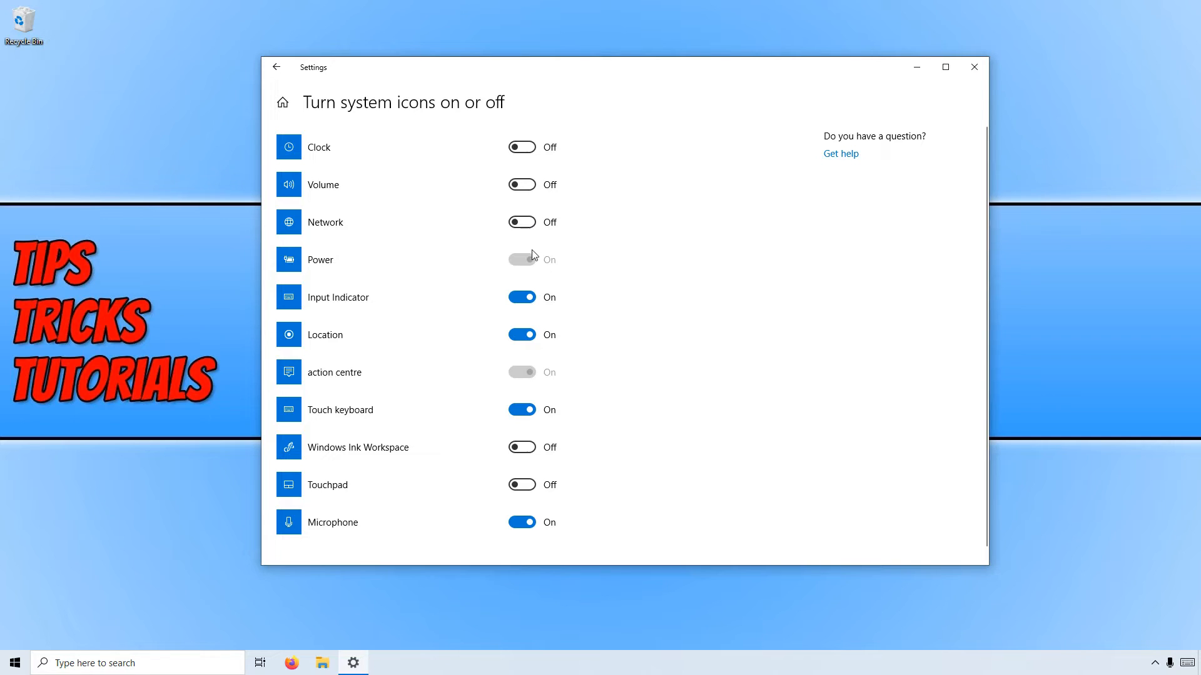
{"action": "left_click", "coordinate": [522, 335]}
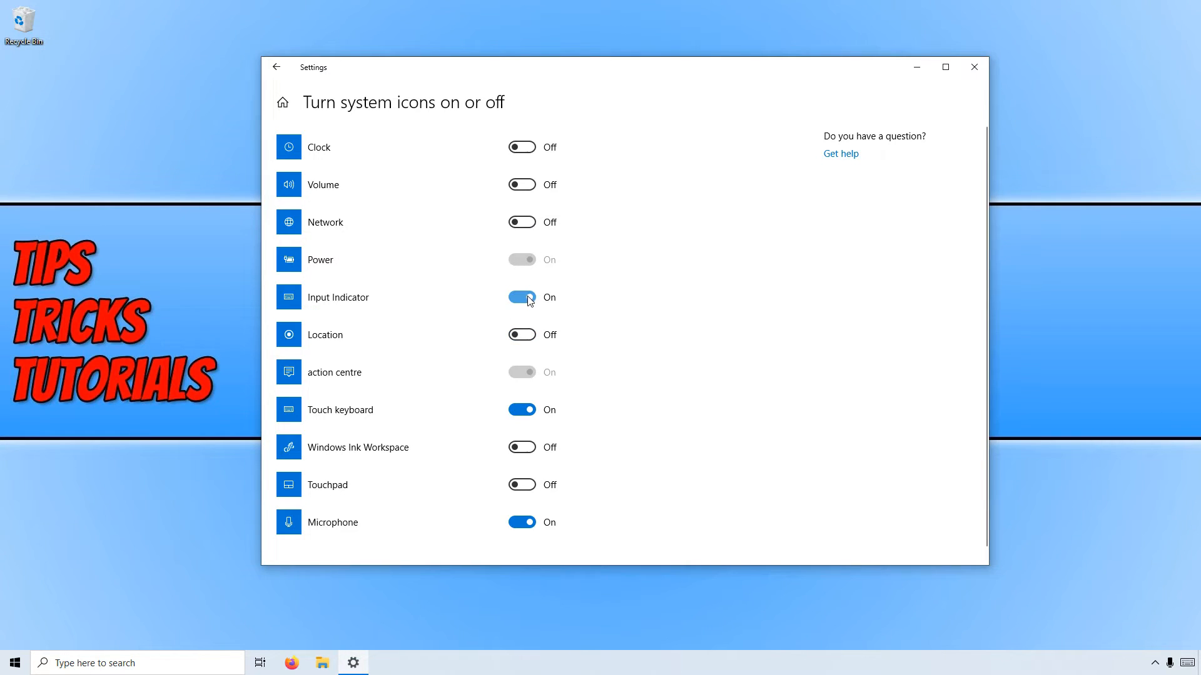
{"action": "left_click", "coordinate": [521, 298]}
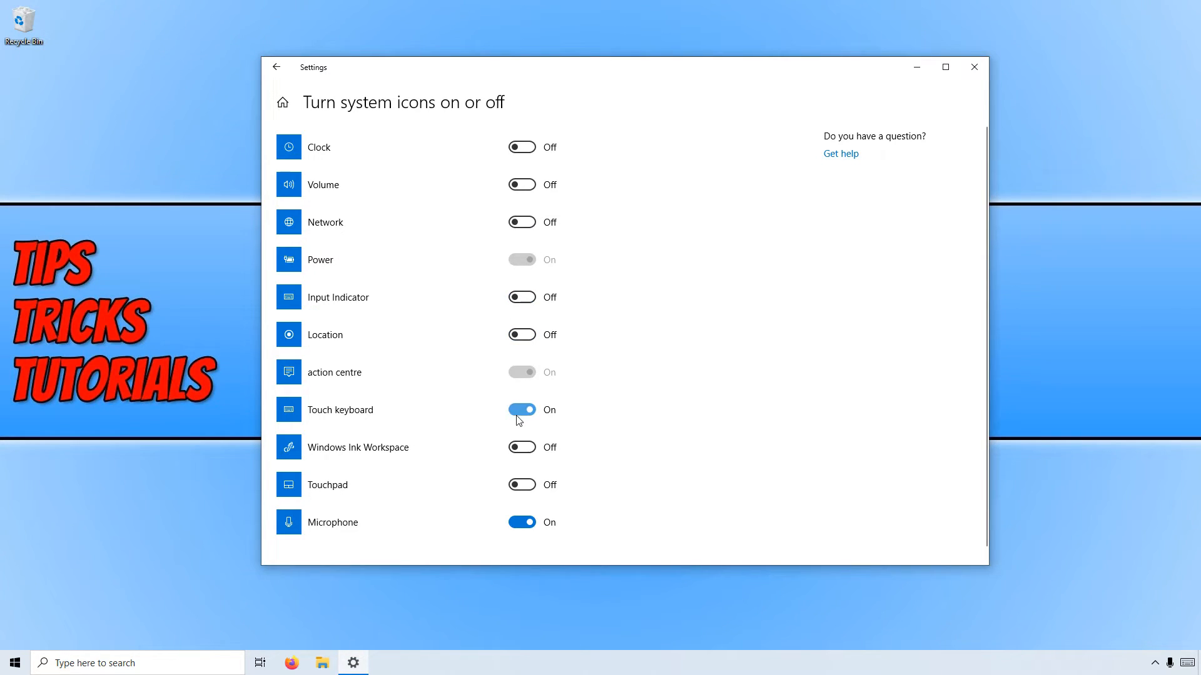
{"action": "left_click", "coordinate": [521, 408]}
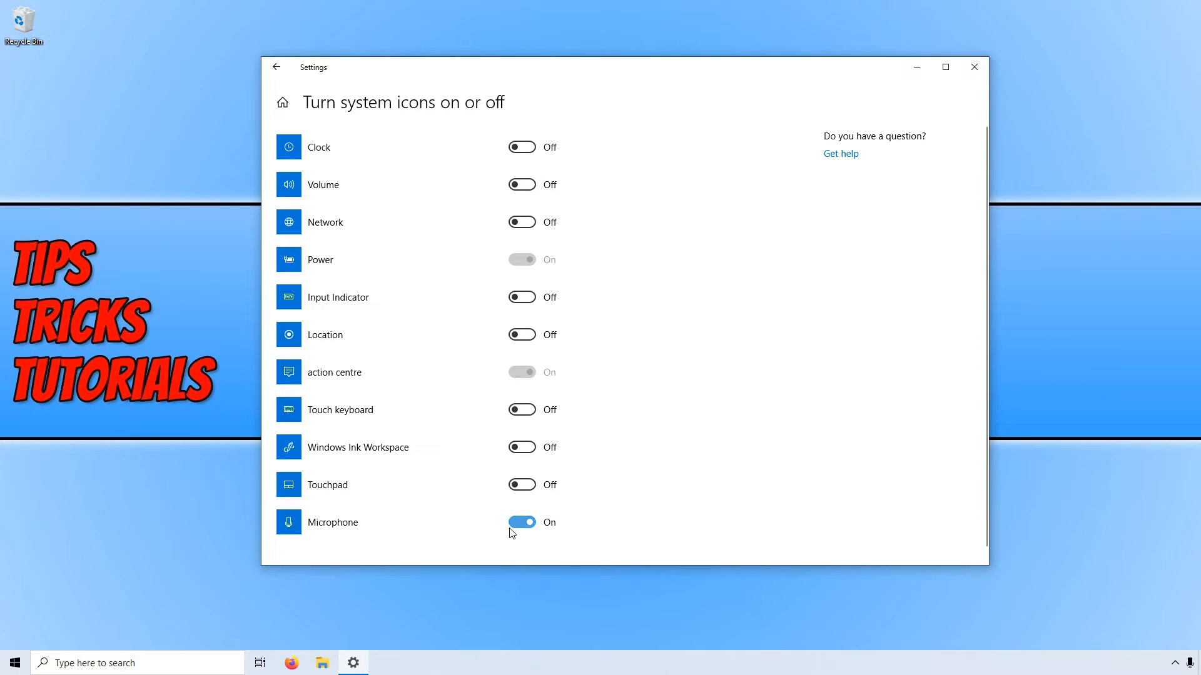
{"action": "left_click", "coordinate": [522, 522]}
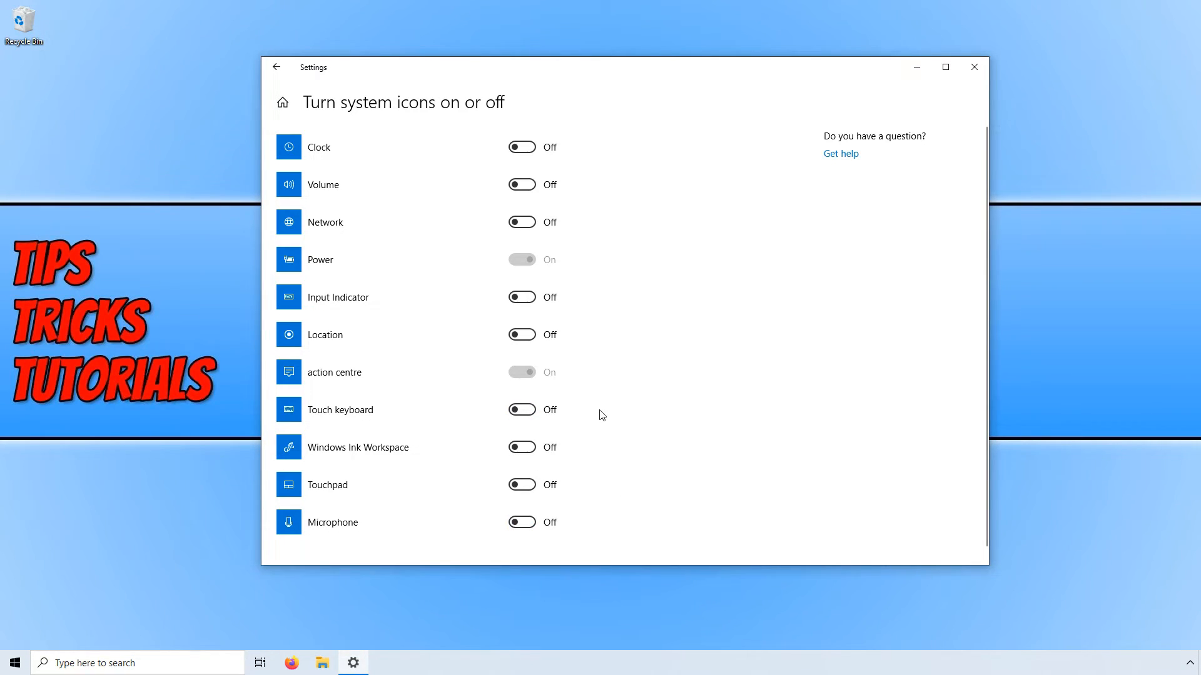